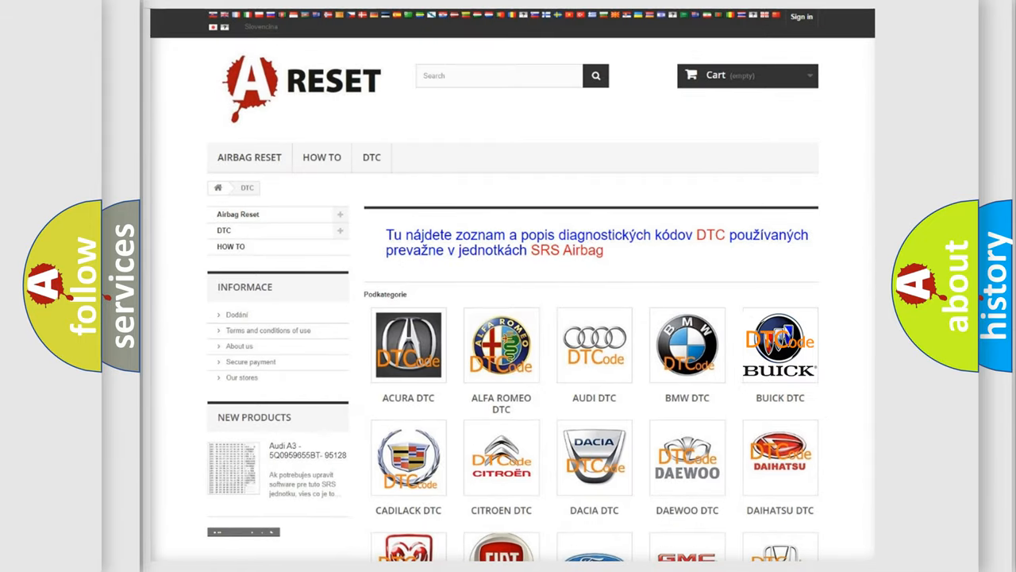
Choose the BUICK tile to show its airbag diagnostic trouble code list.
click(779, 345)
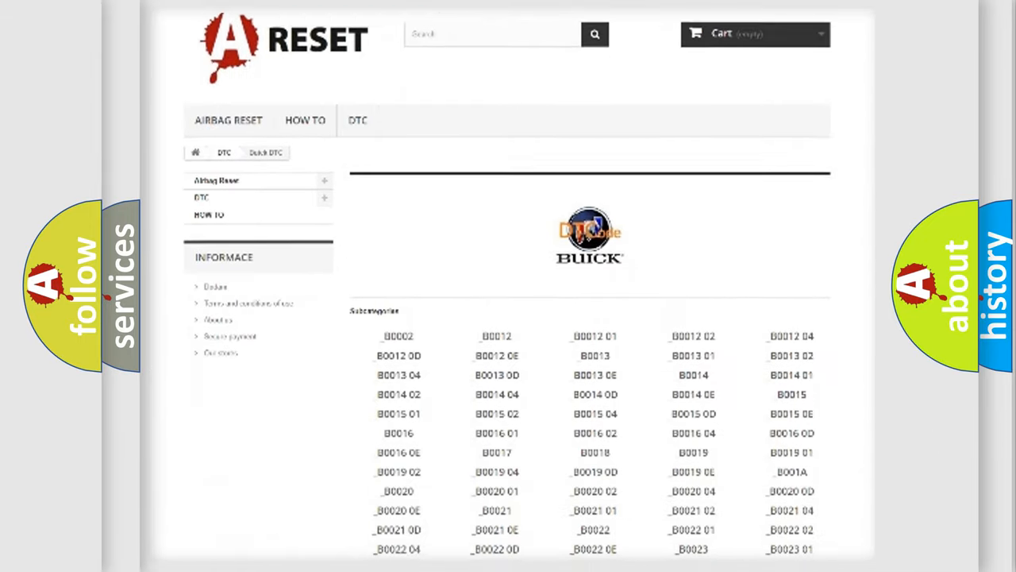